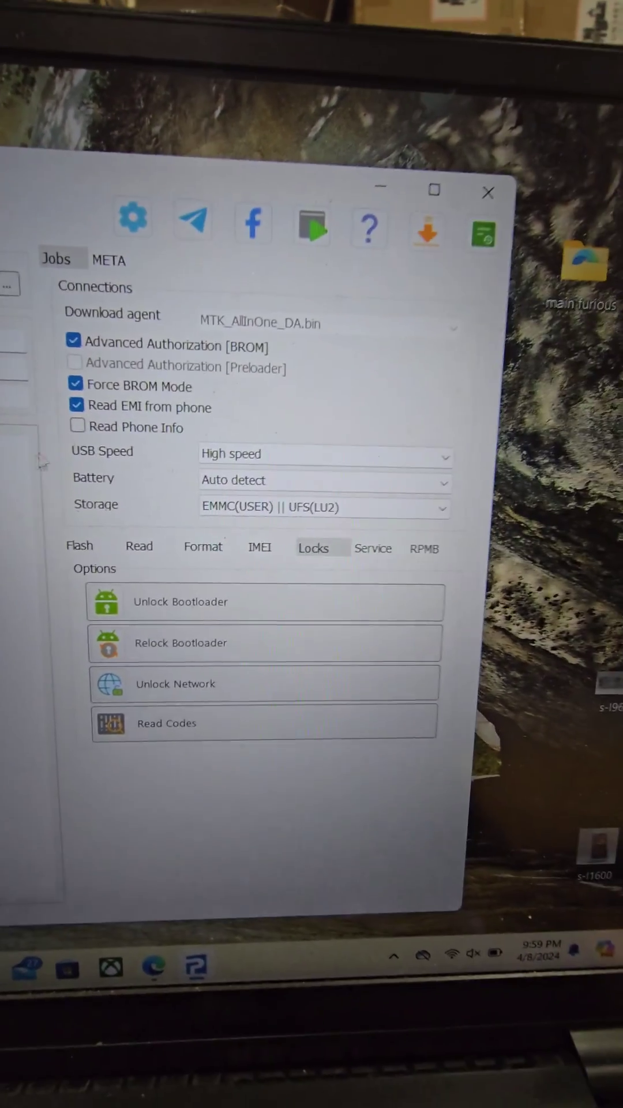
left_click(325, 454)
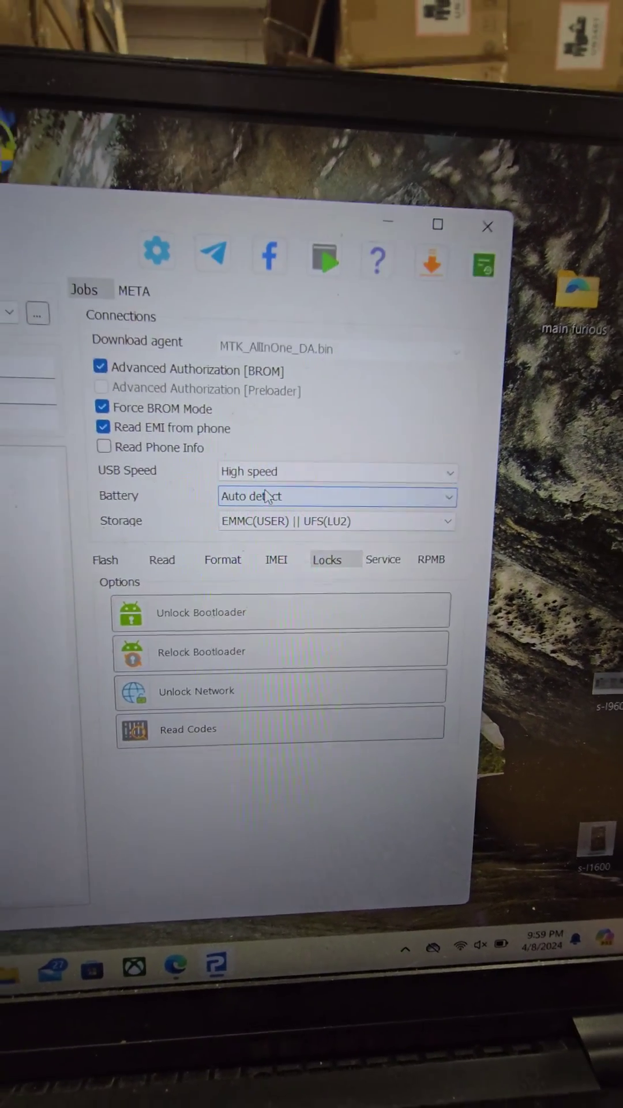
left_click(337, 496)
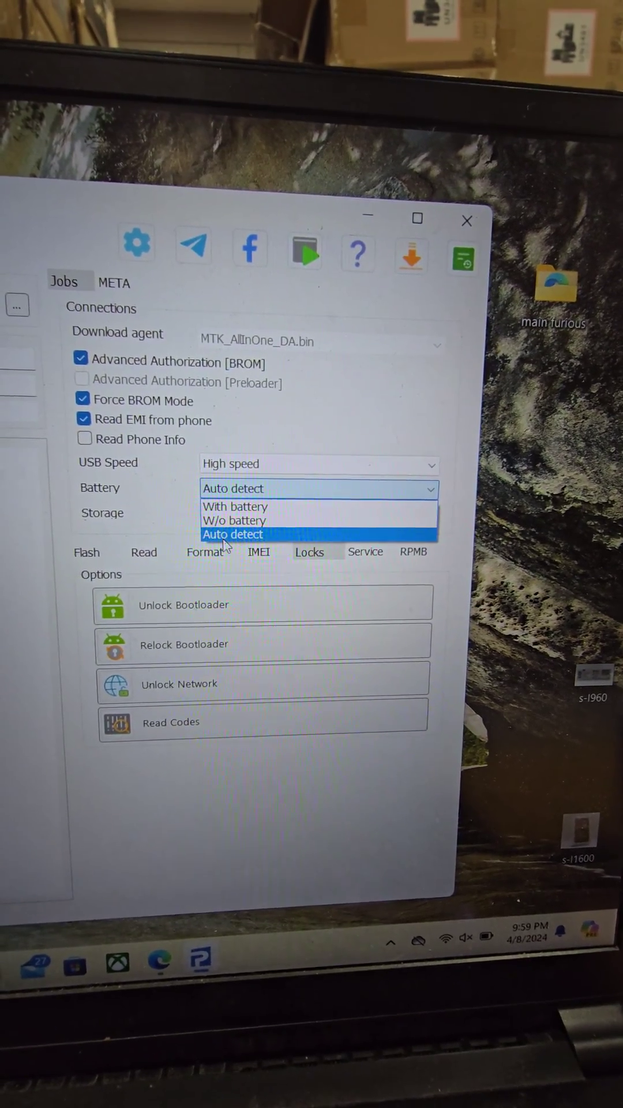
left_click(233, 534)
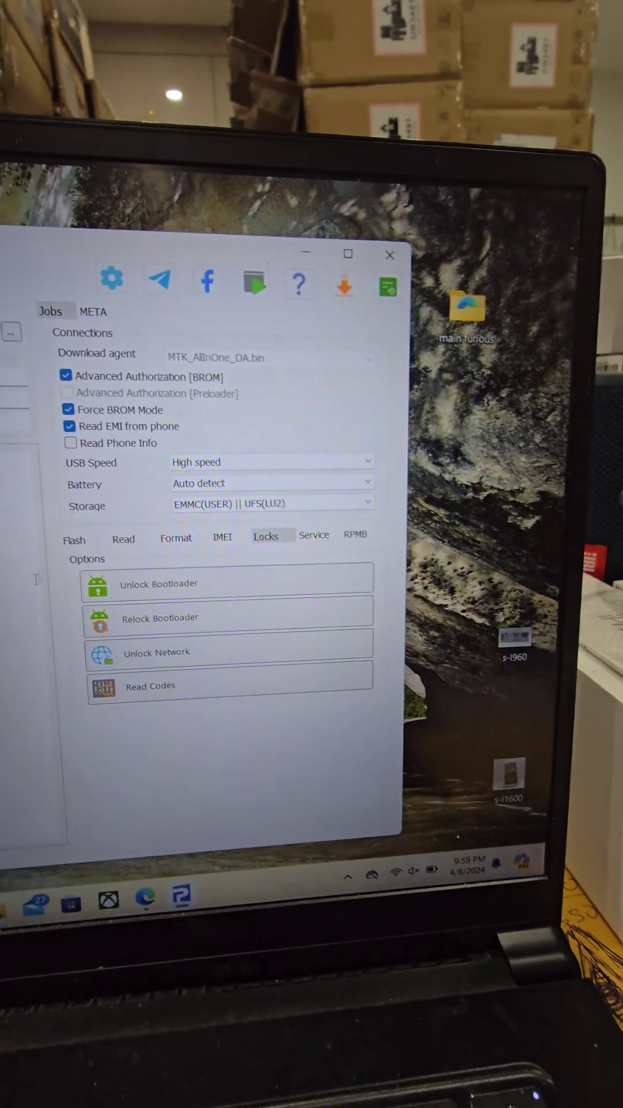
left_click(73, 540)
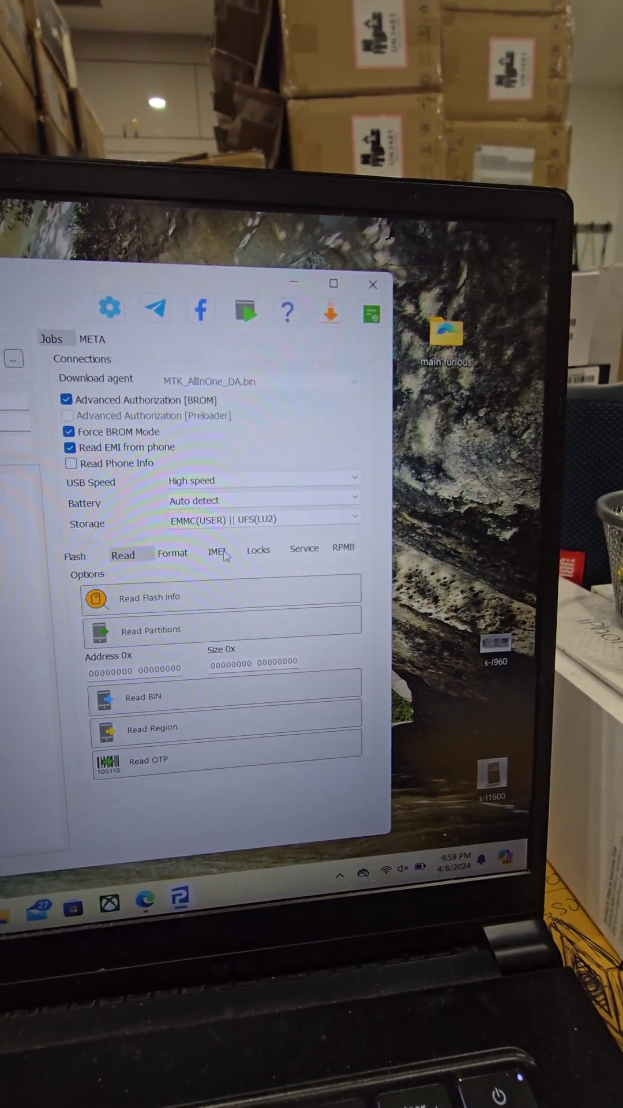
left_click(258, 550)
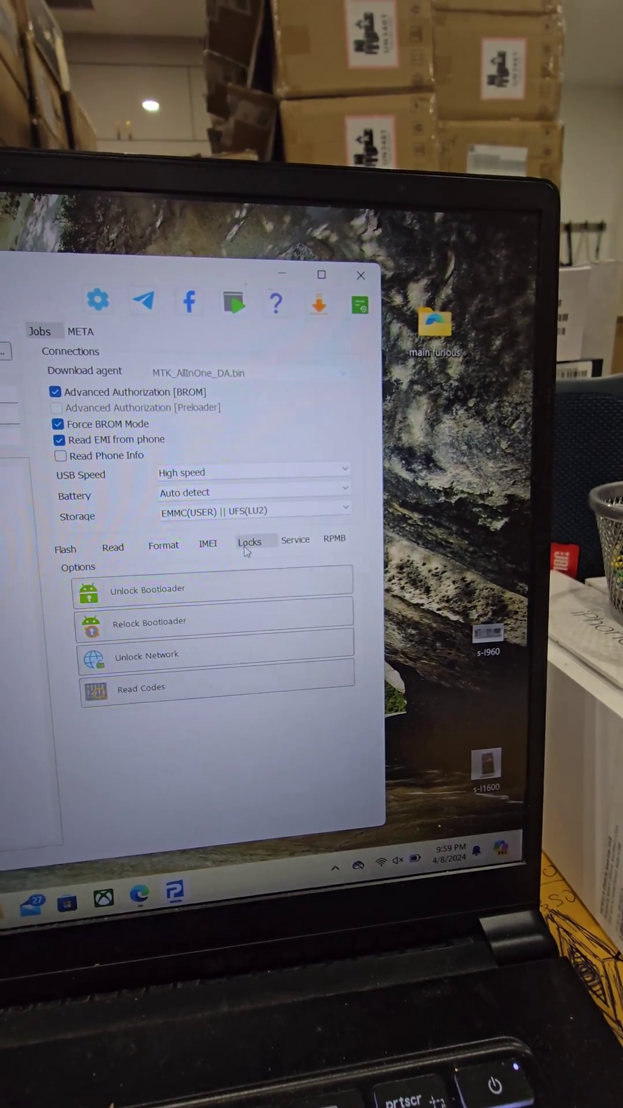